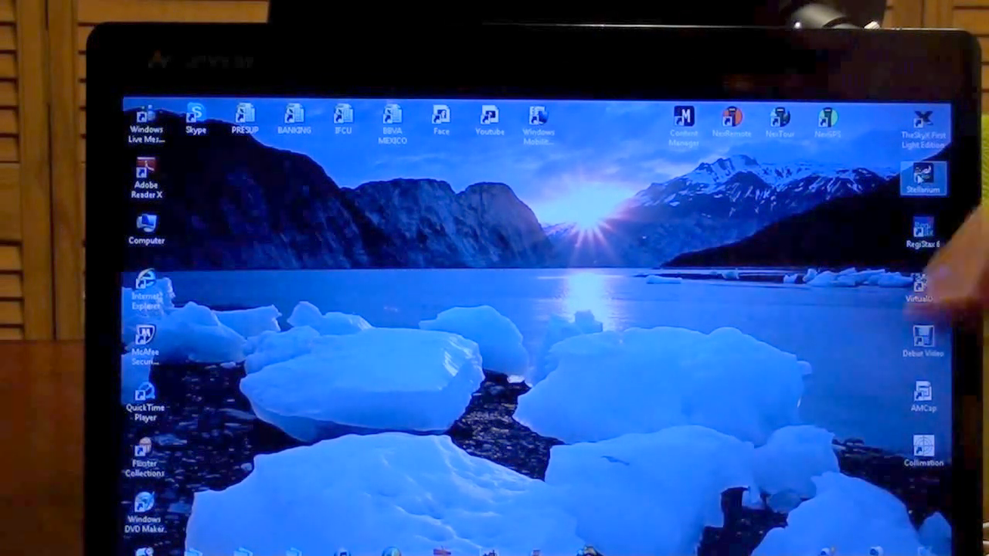
Step: Launch Stellarium from its desktop shortcut
double_click(923, 178)
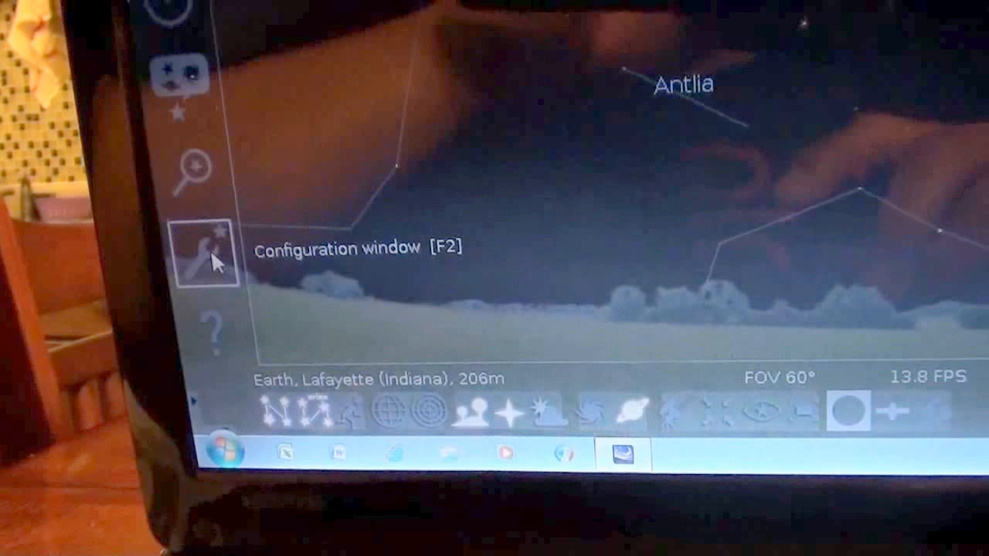
Step: Show the Plugins list in the configuration window with Telescope Control selected
left_click(203, 255)
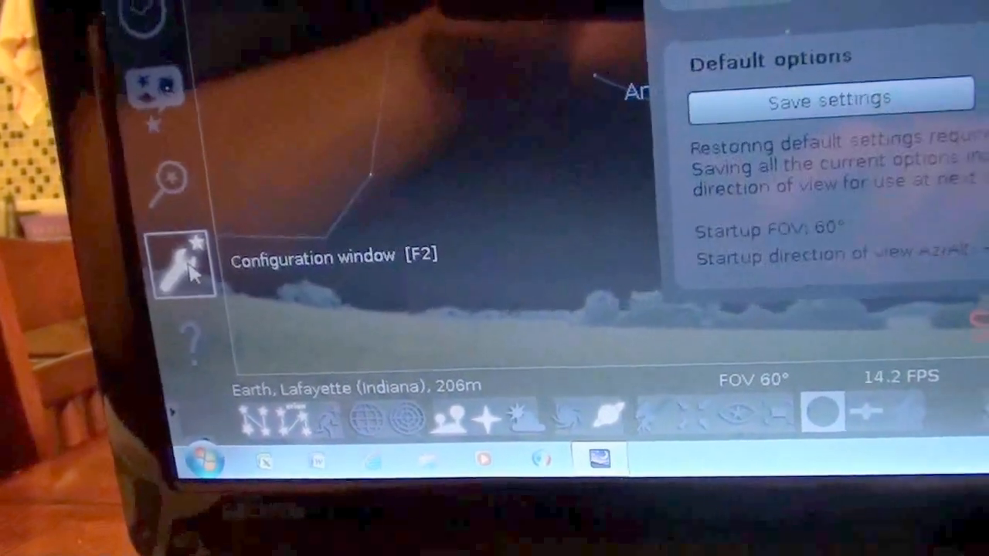
left_click(182, 263)
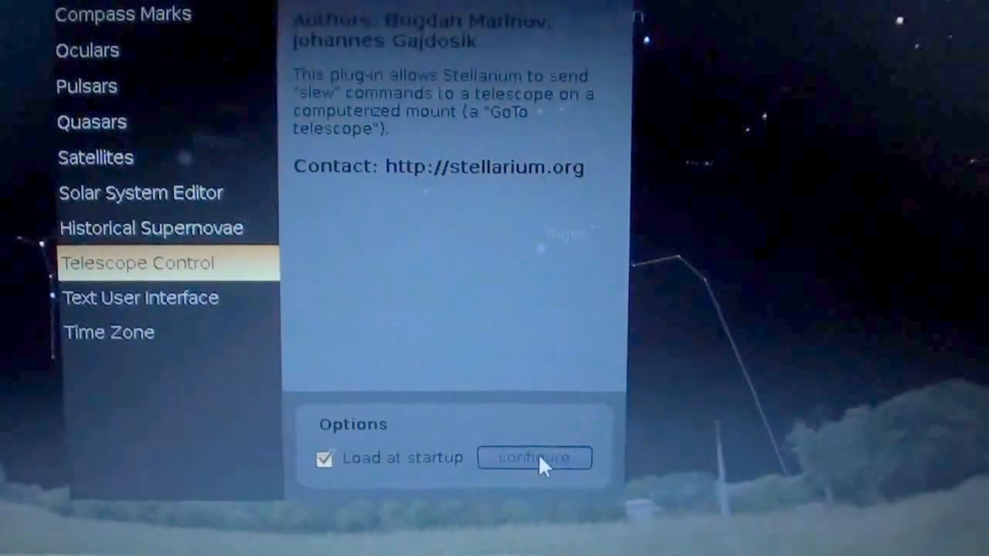
Step: Start an Add New Telescope form from the Telescope Control settings
left_click(535, 457)
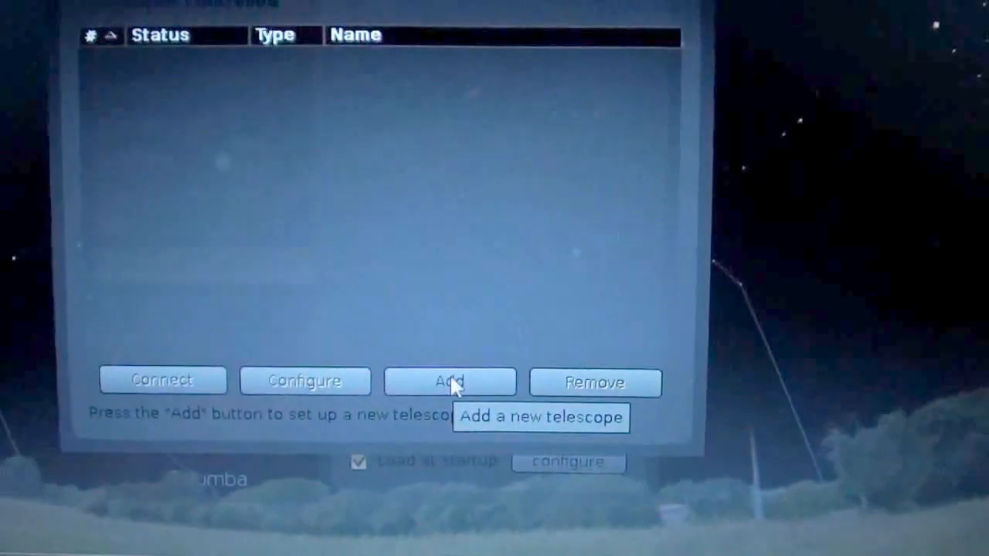
left_click(450, 380)
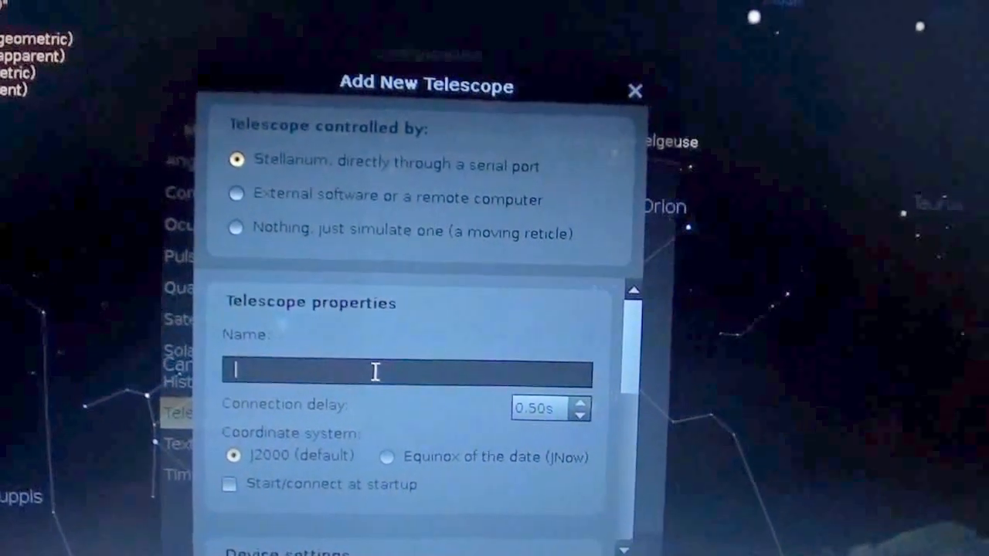
Step: Name the telescope Celestron 6SE and set its serial port to COM4, keeping the NexStar model
type("Ce")
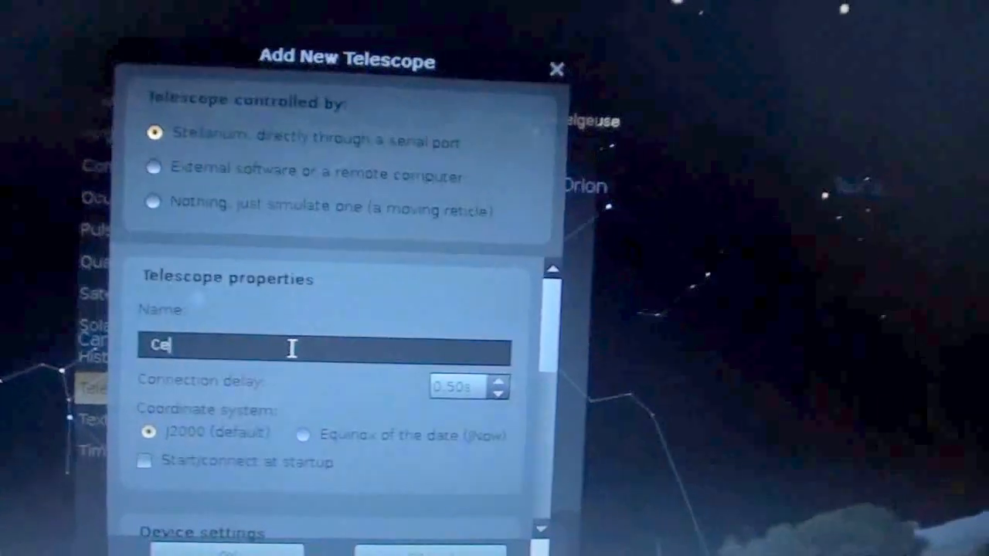
type("lestron")
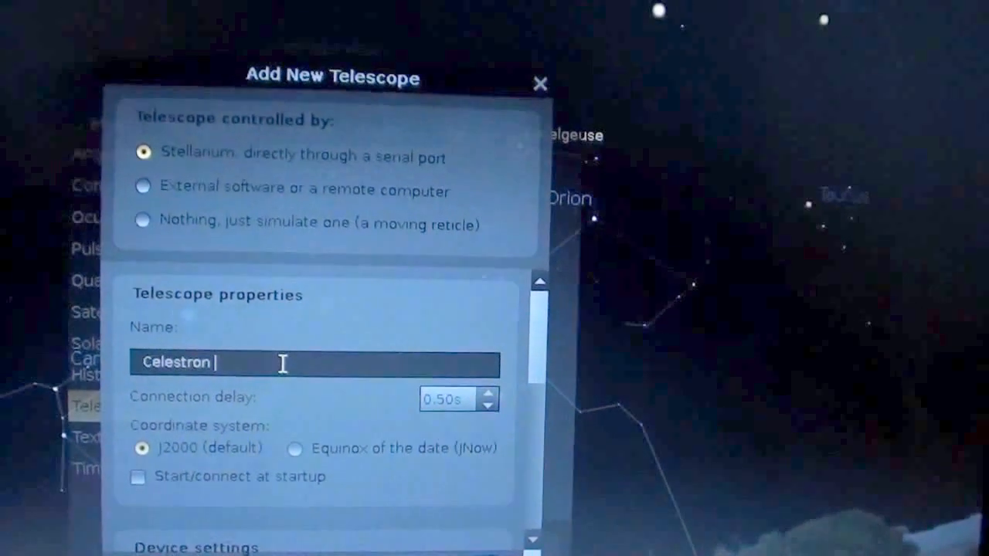
type("6SE")
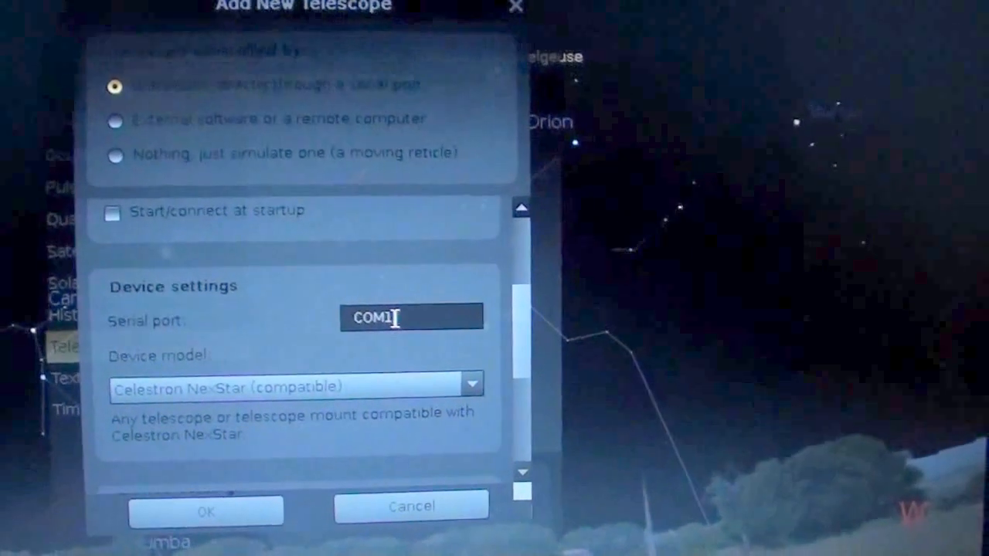
left_click(409, 317)
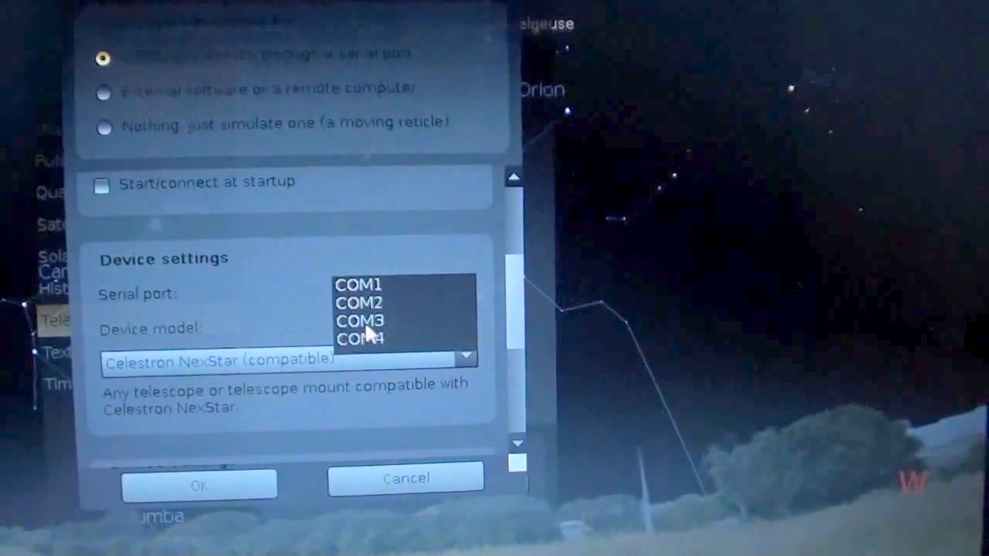
left_click(360, 338)
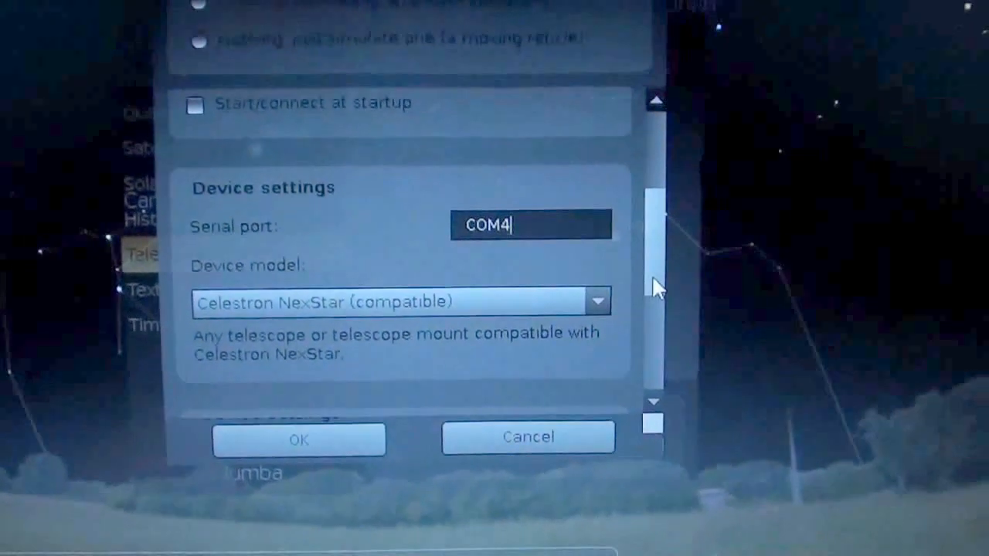
scroll("down", 3)
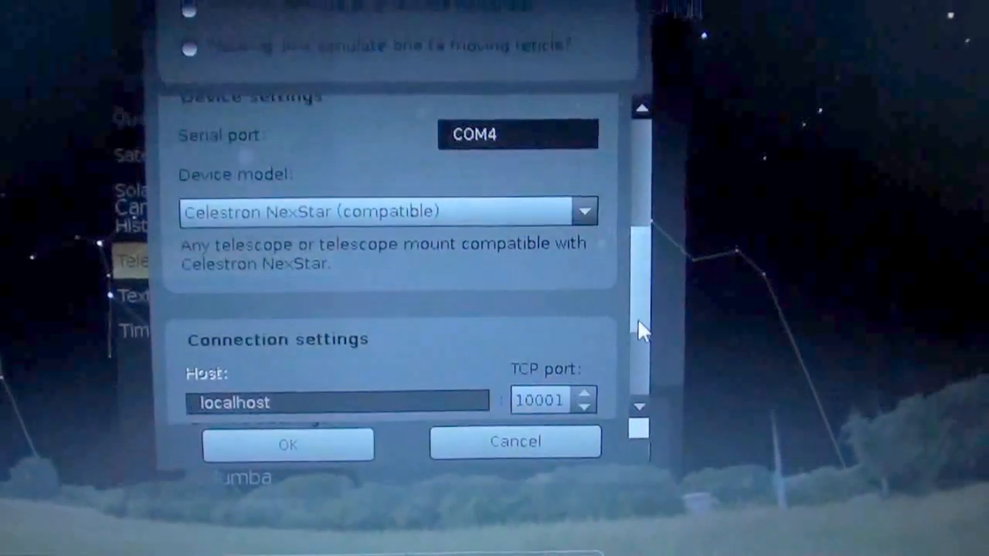
scroll("down", 3)
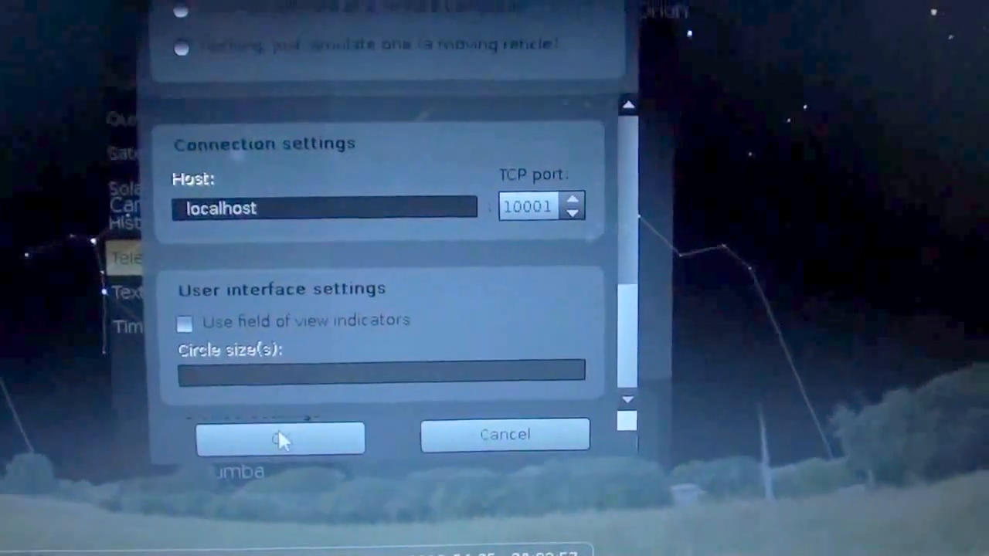
Step: Confirm the form so Celestron 6SE appears in the telescope list
left_click(280, 435)
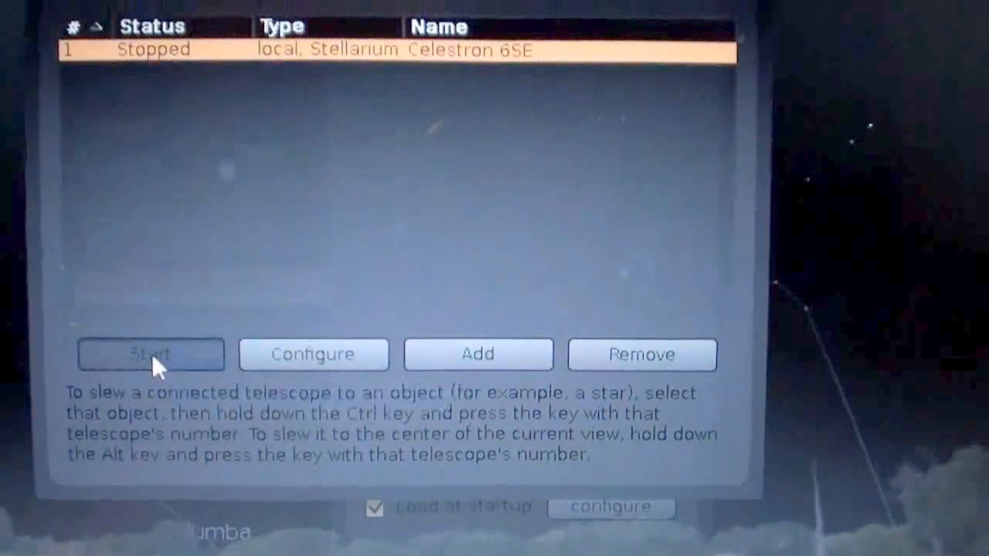
left_click(151, 354)
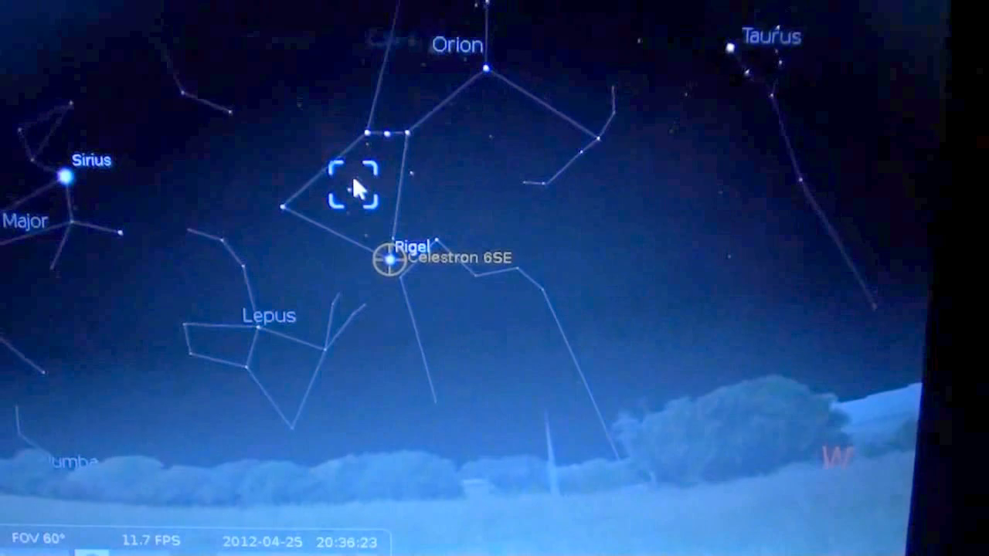
Step: Select the Great Nebula in Orion (M 42) below Orion's belt to show its details
left_click(368, 183)
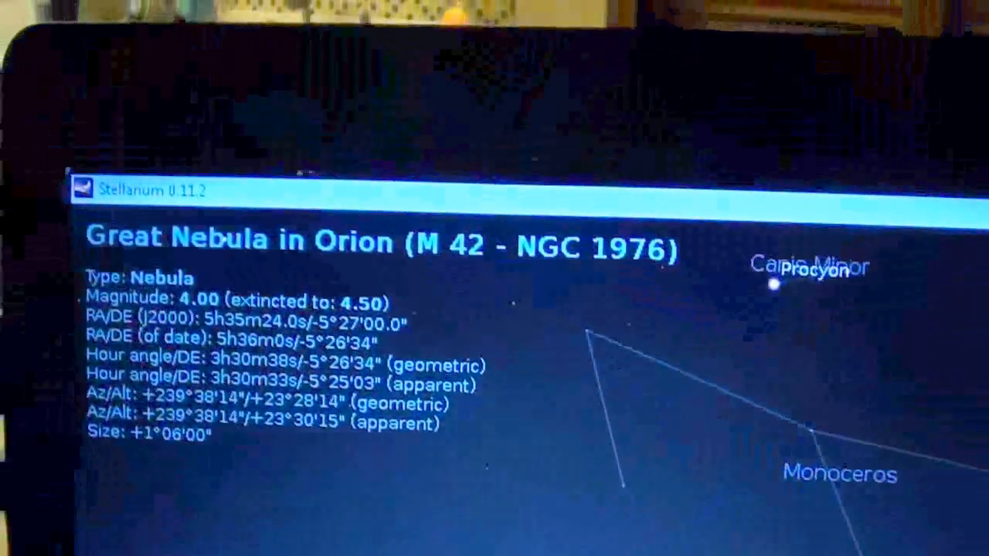